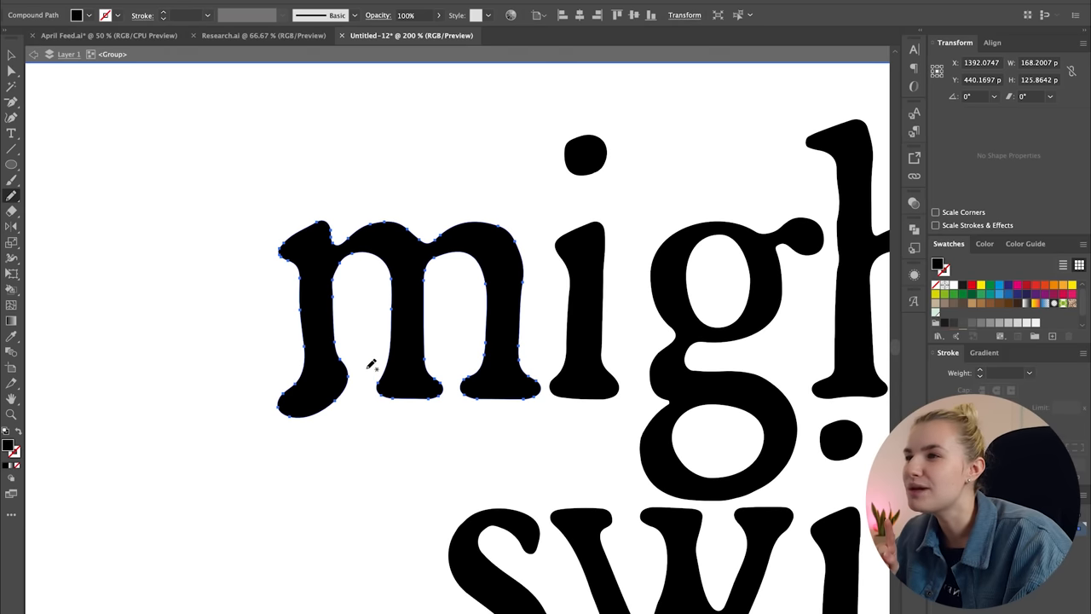
mouse_move(376, 250)
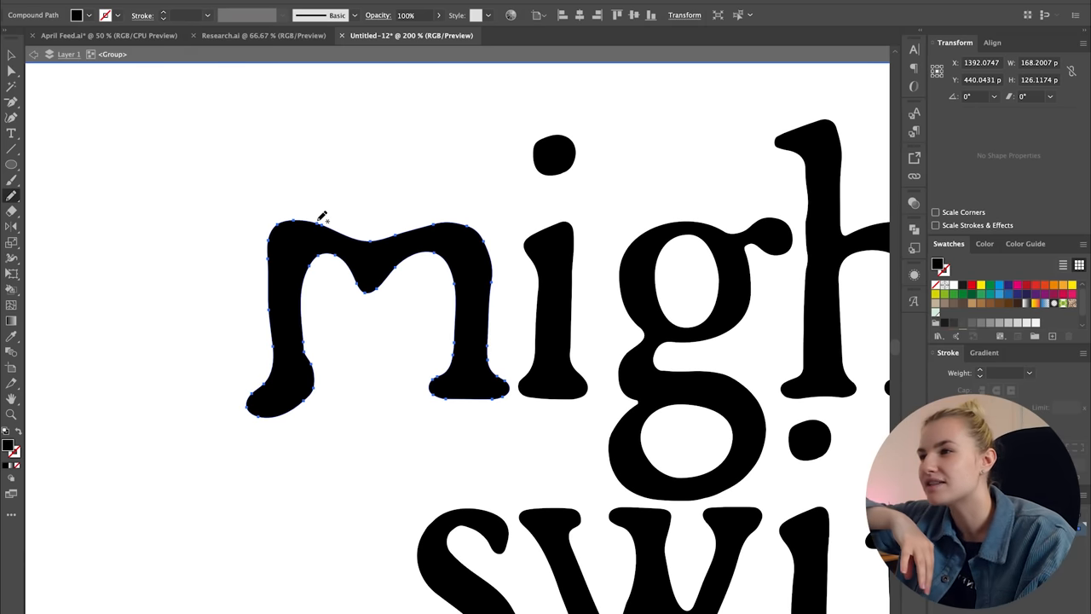
Redraw the m's top arch and right side with Pencil strokes into swirly curves.
left_click_drag(319, 213, 371, 234)
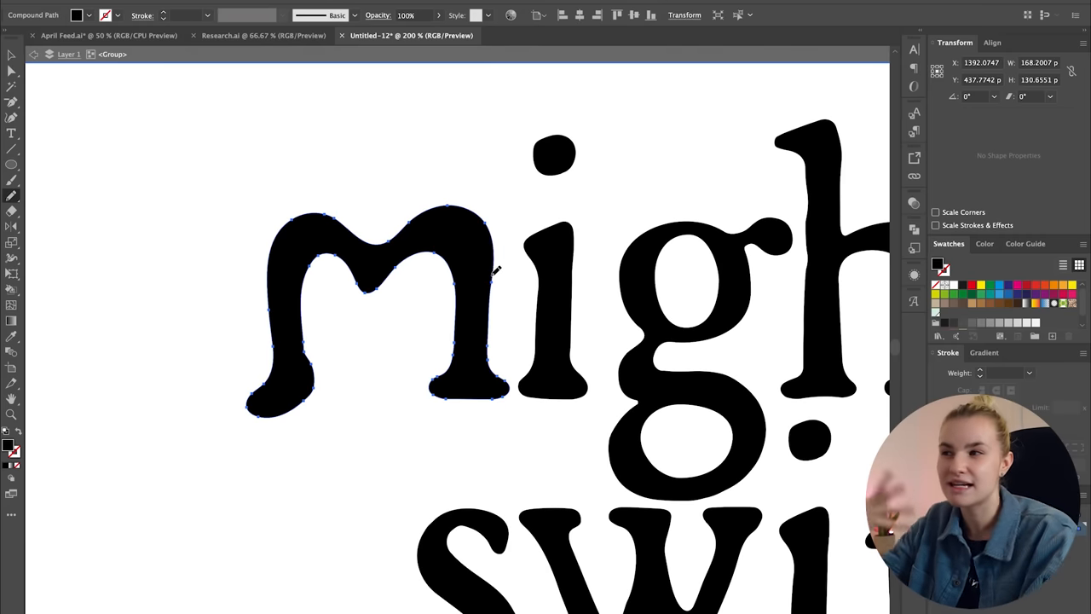
left_click_drag(495, 273, 439, 383)
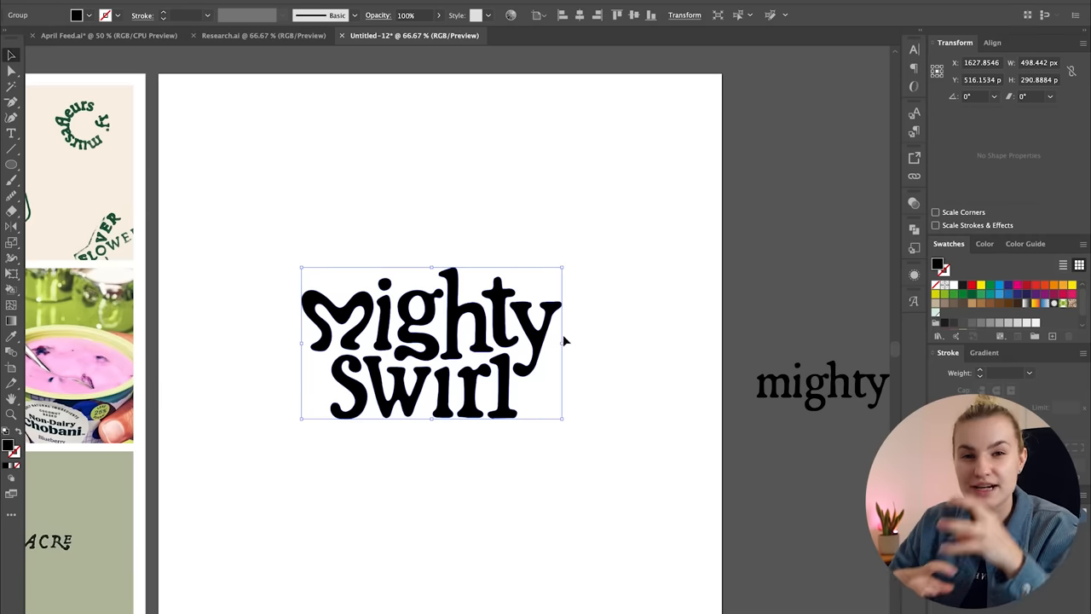
Duplicate the wordmark, offset its outline 22 px with round joins, and unite the pieces.
left_click_drag(430, 341, 315, 341)
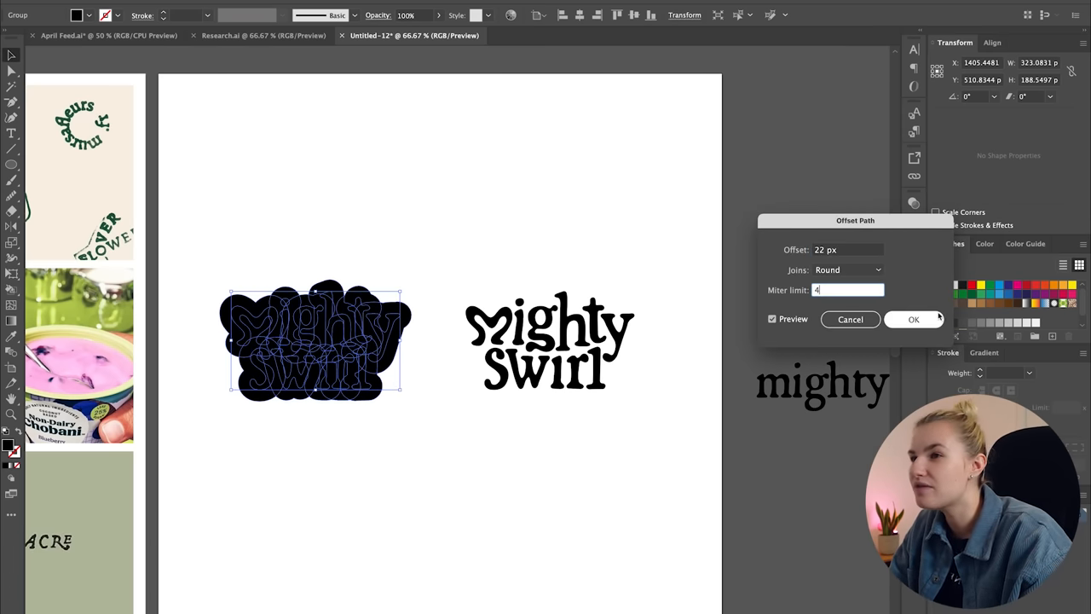
left_click(913, 319)
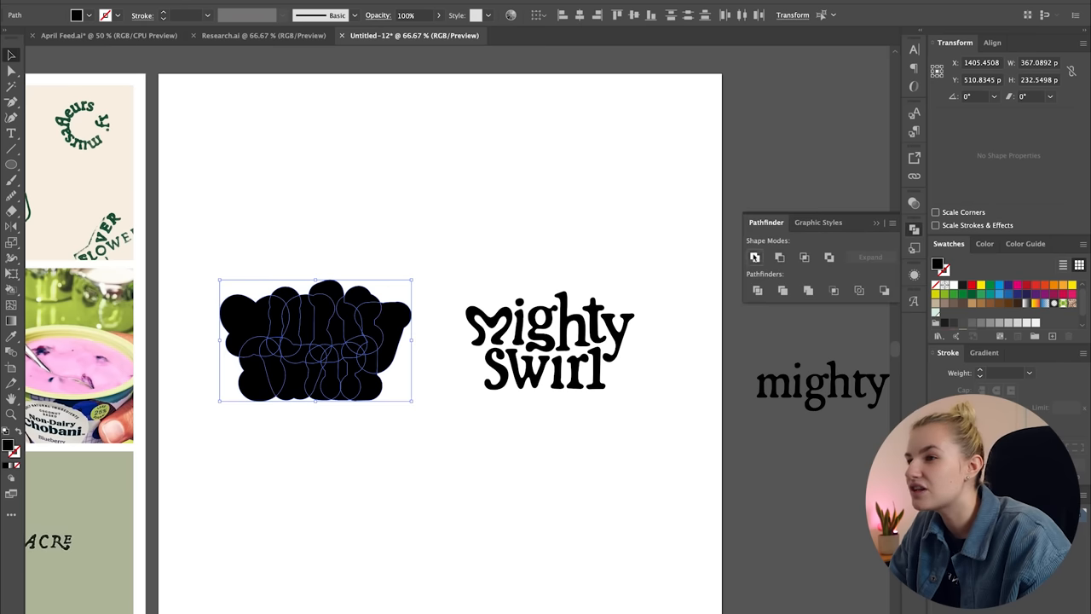
left_click(755, 257)
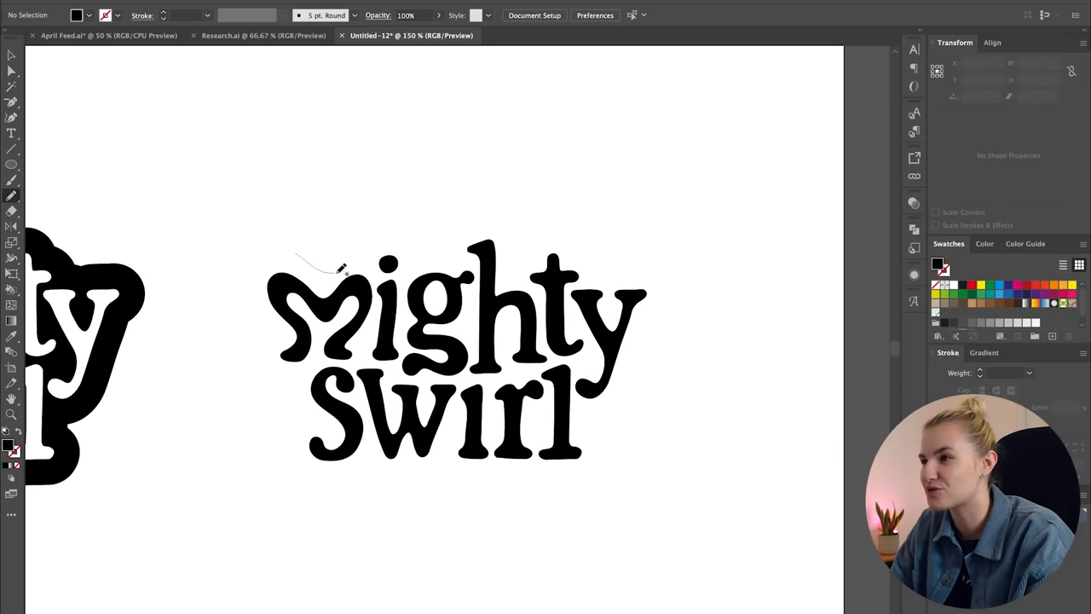
Trace a wavy Pencil border above and around the copied wordmark, past the end of mighty.
left_click_drag(341, 271, 499, 230)
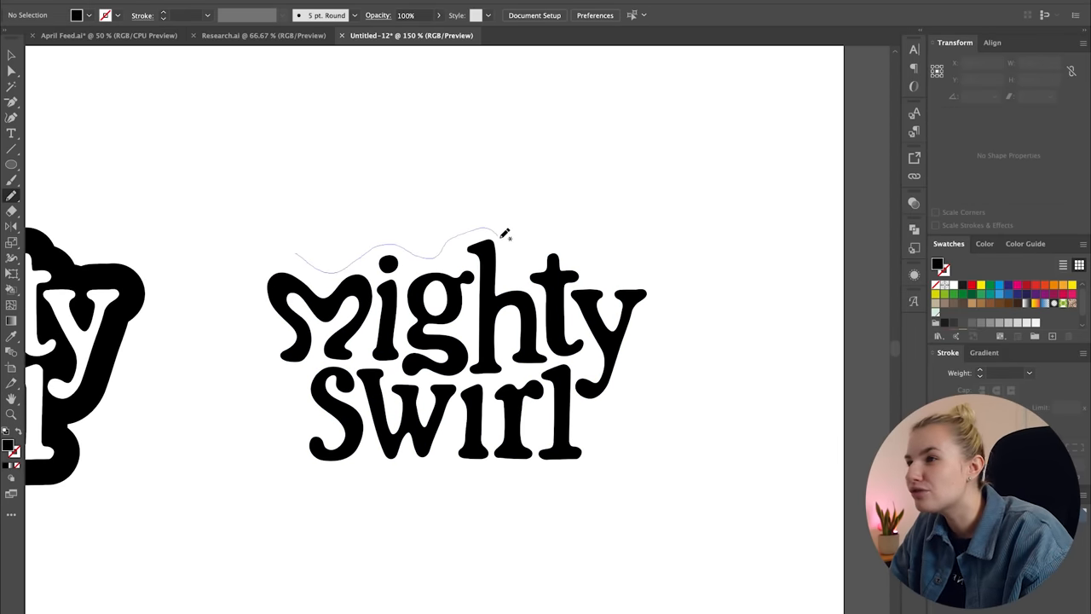
left_click_drag(498, 234, 669, 281)
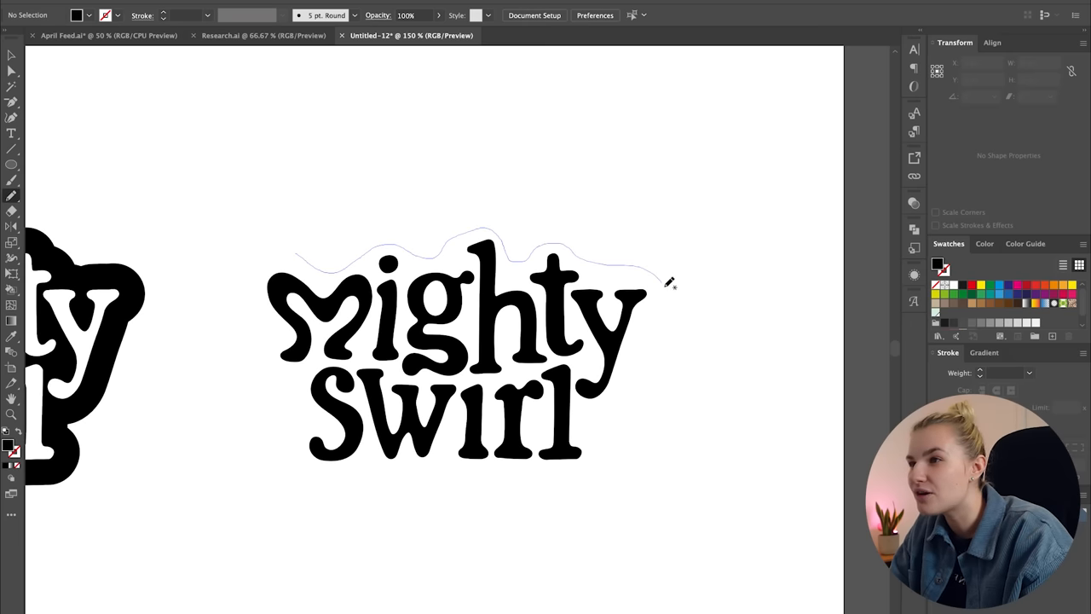
left_click_drag(669, 281, 546, 473)
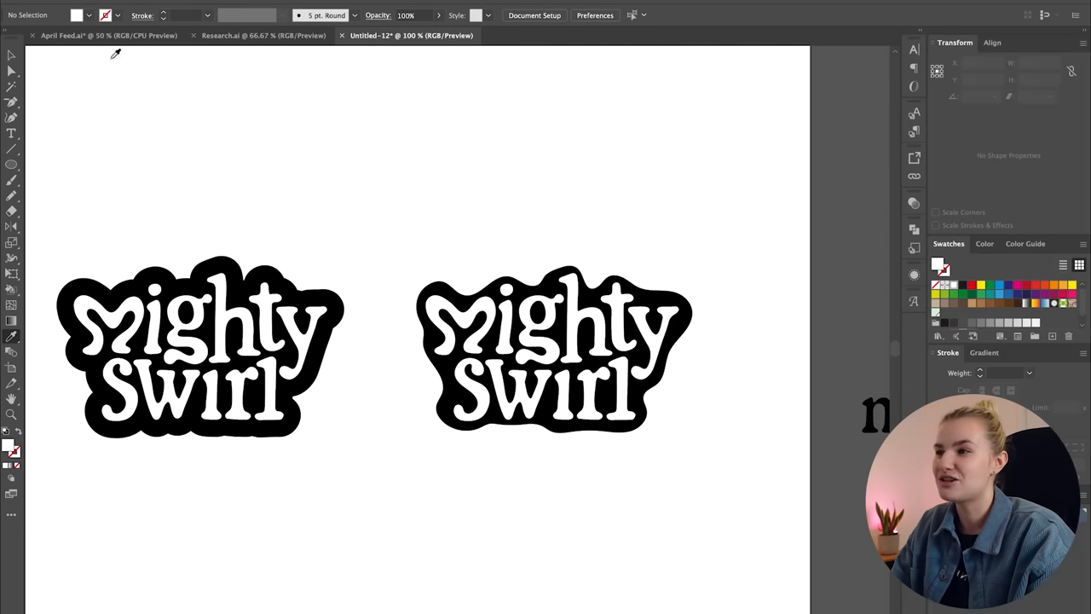
left_click(554, 346)
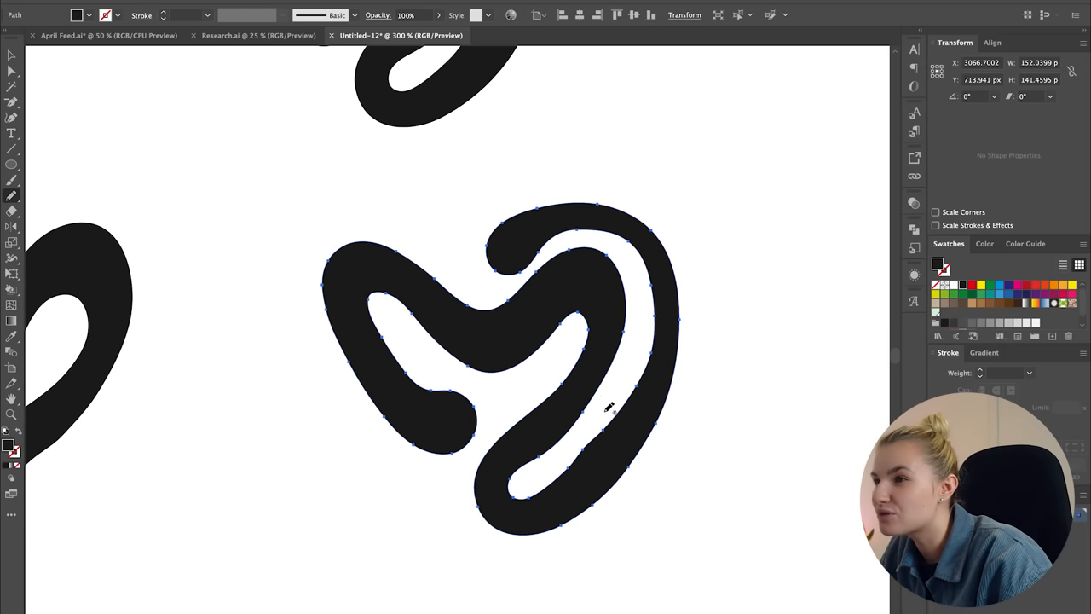
mouse_move(511, 473)
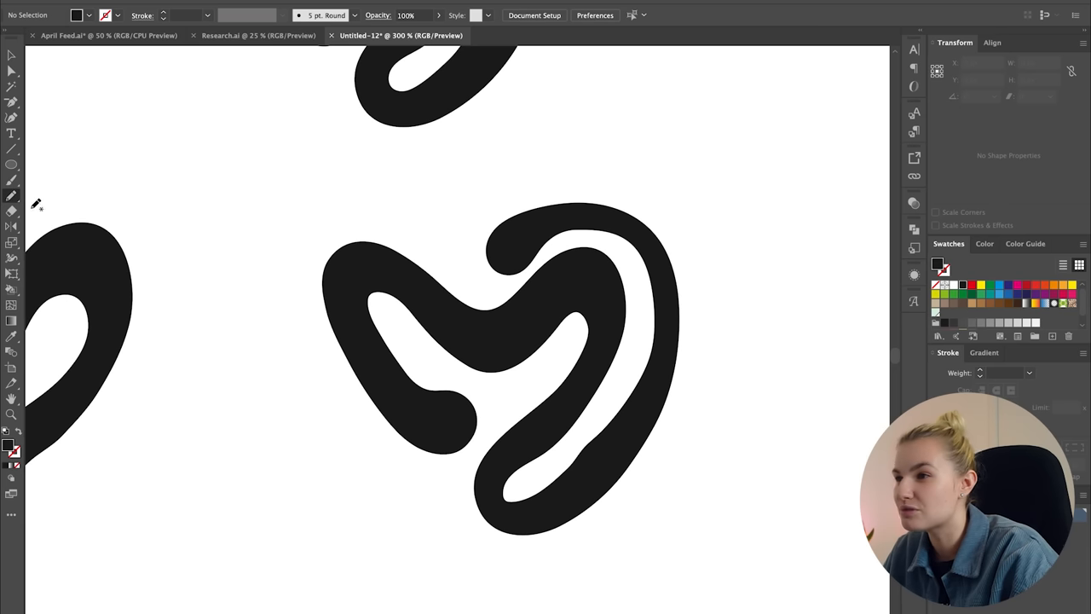
Deselect the finished swirl shape by clicking empty canvas.
left_click(603, 424)
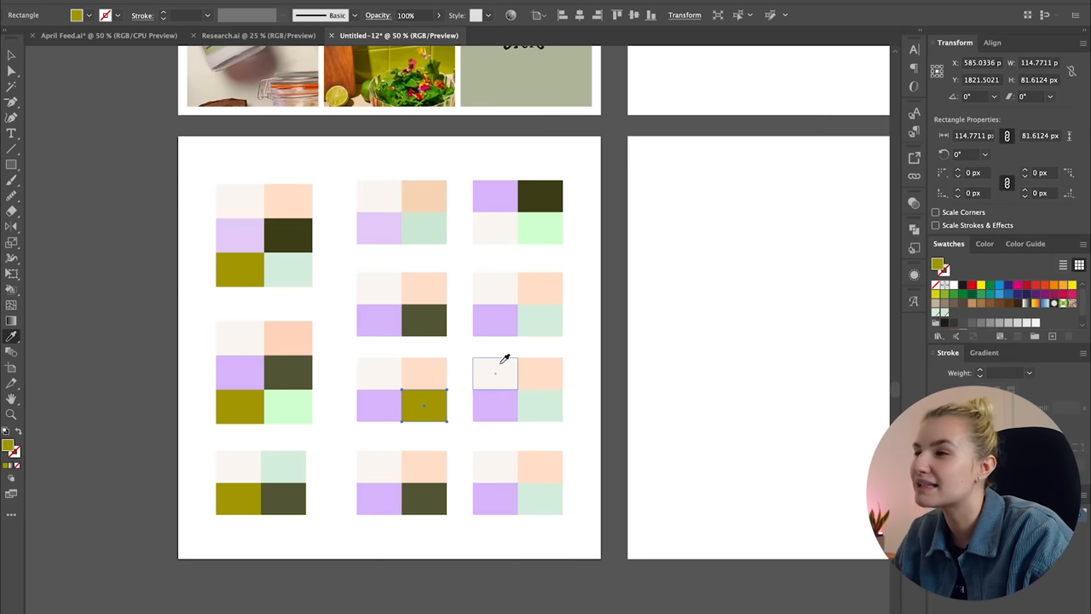
Apply a sampled pastel to one palette square and fill another with off-white fffbf5.
left_click(494, 405)
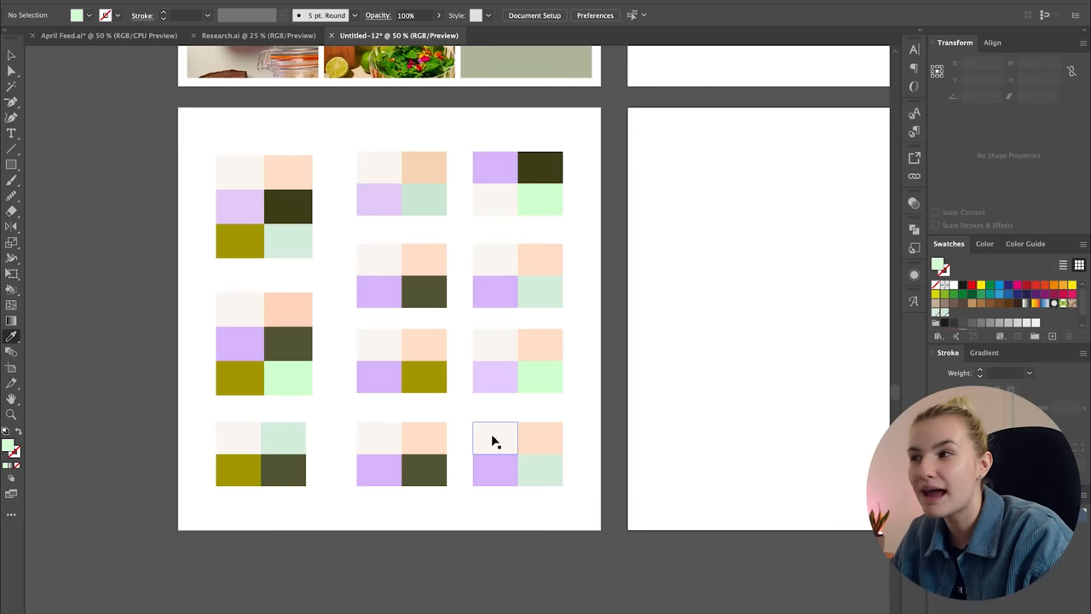
double_click(494, 439)
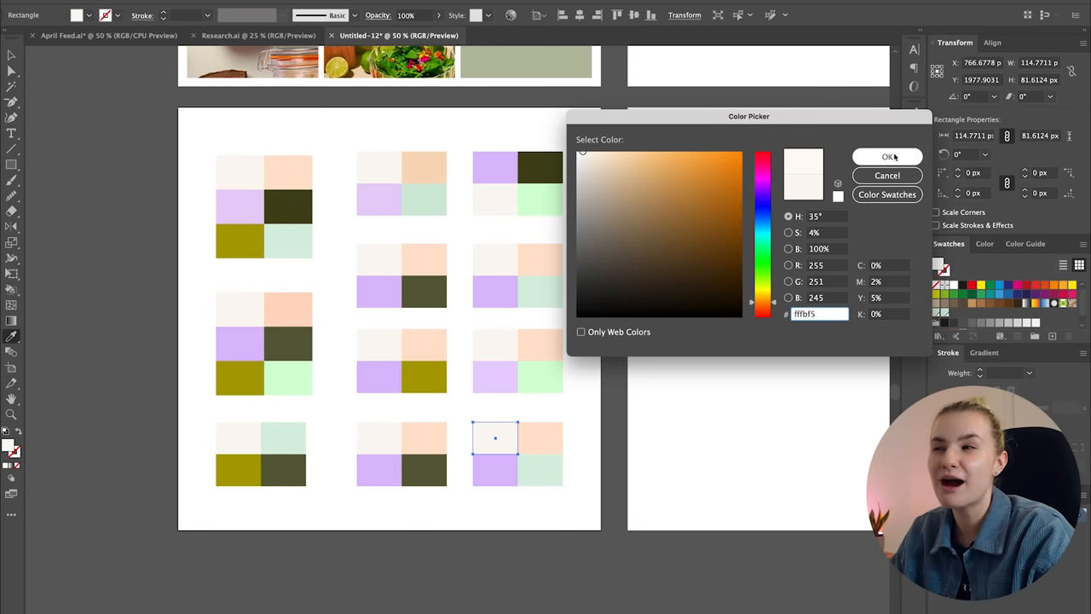
left_click(886, 156)
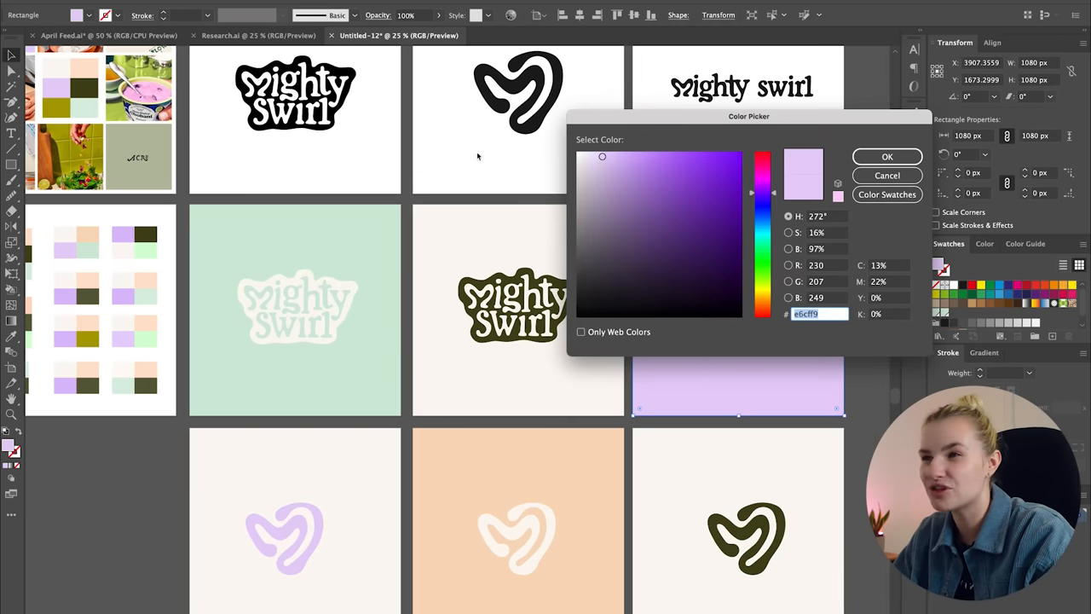
Confirm lavender e6cff9 as the second-row background square's fill.
left_click(886, 156)
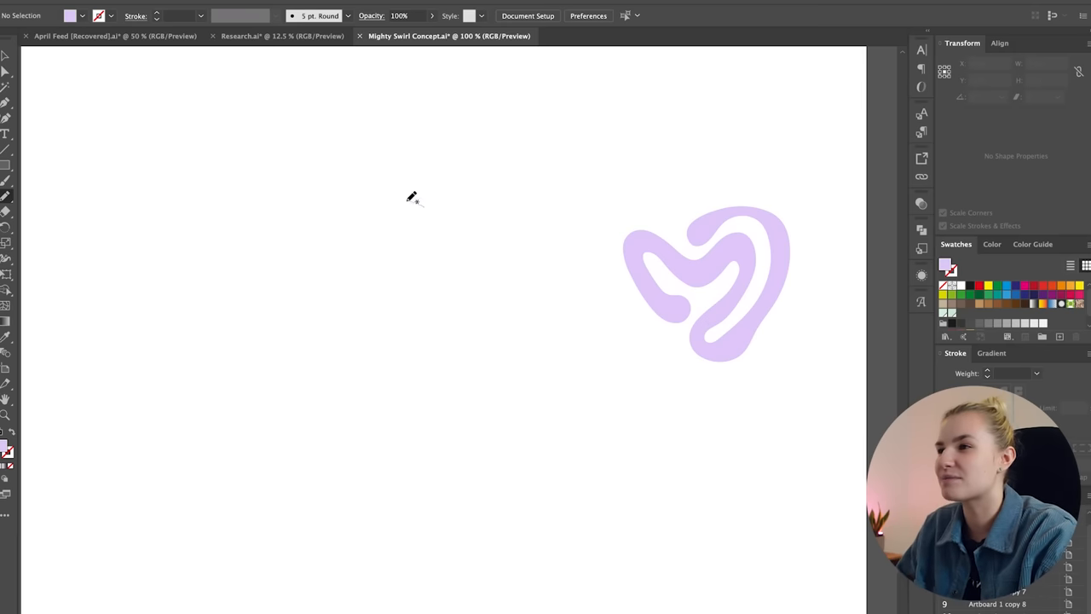
Draw lavender Blob Brush squiggles next to the swirl logo.
left_click_drag(410, 201, 414, 362)
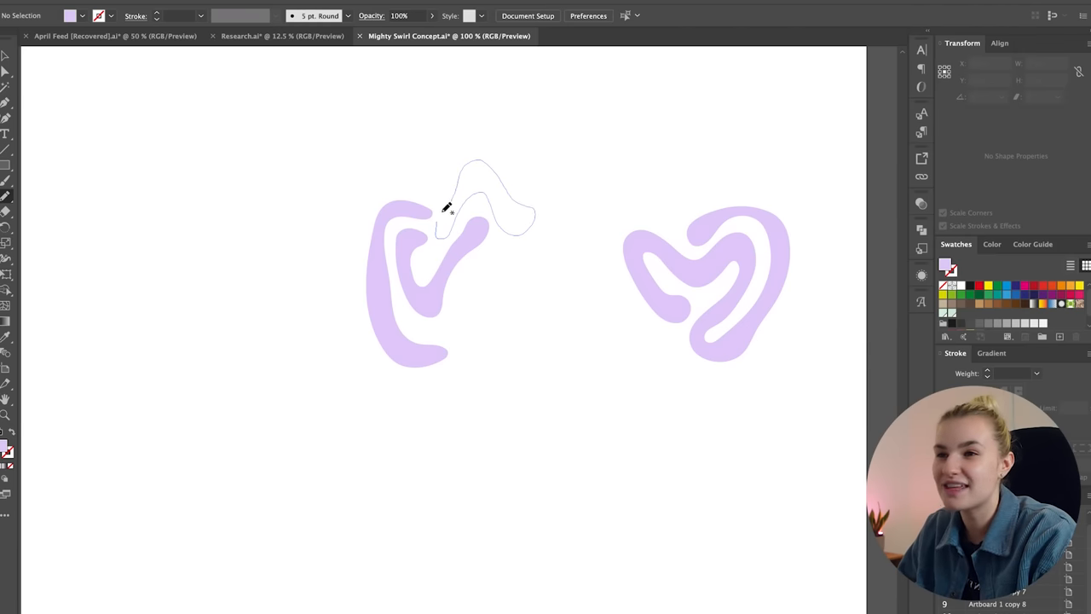
left_click(507, 185)
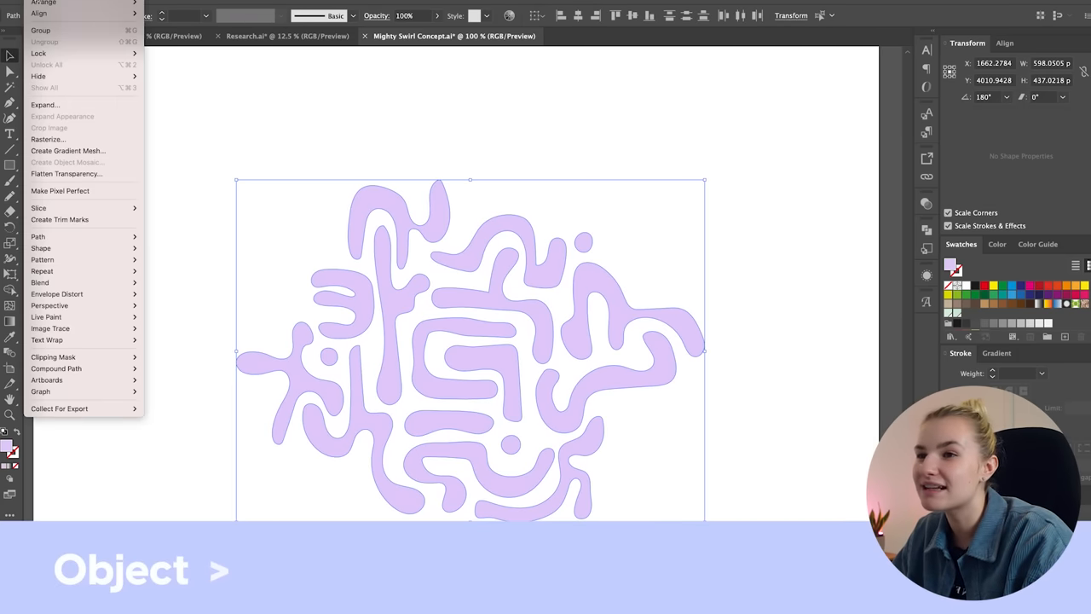
Make a pattern from the squiggle cluster and set its tile type to Brick by Column.
left_click(42, 260)
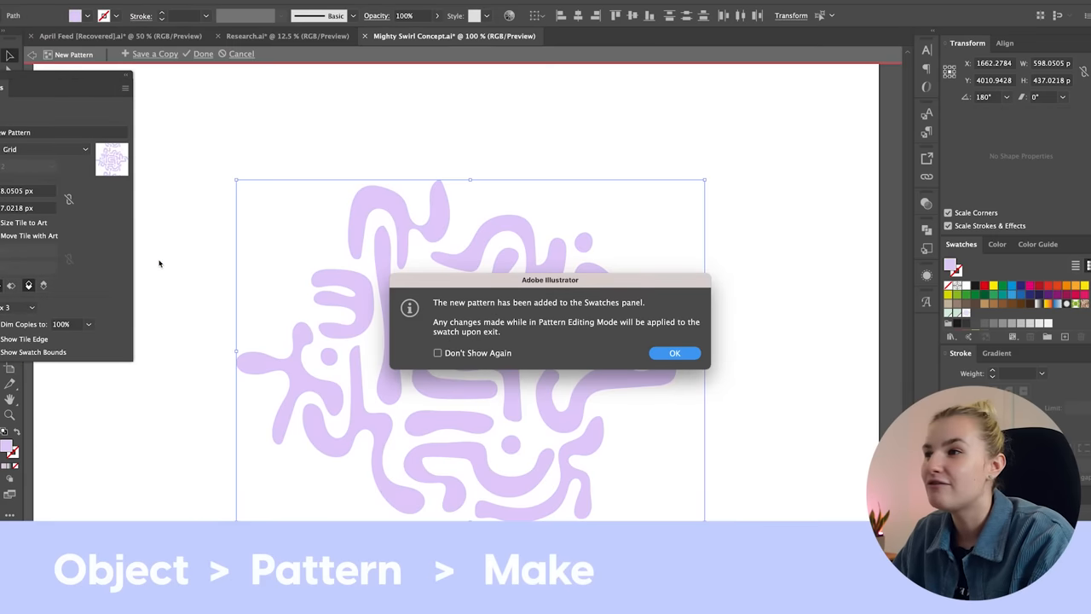
left_click(674, 353)
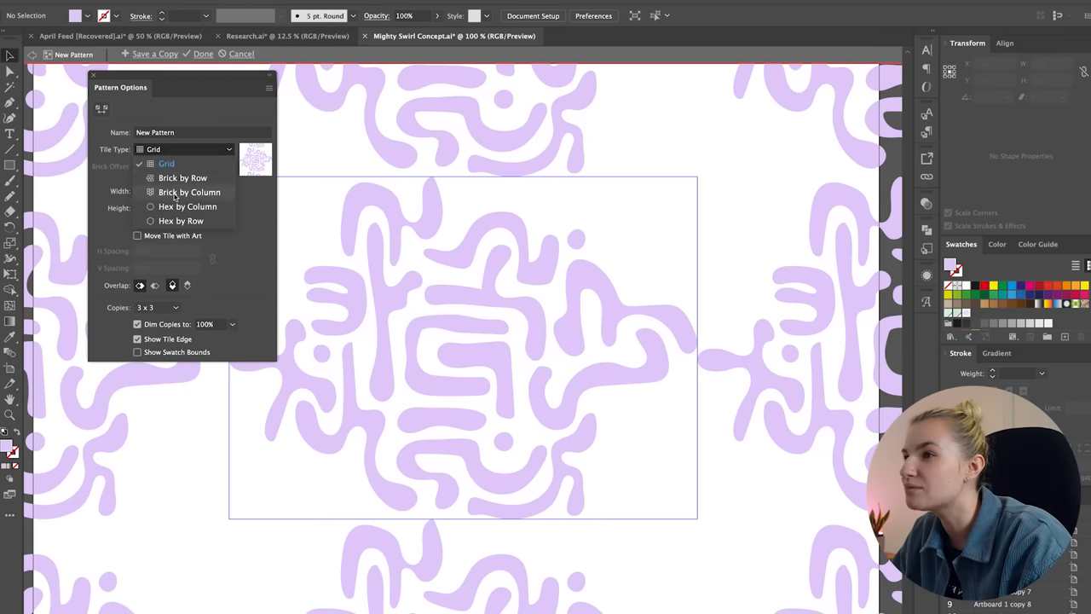
left_click(190, 192)
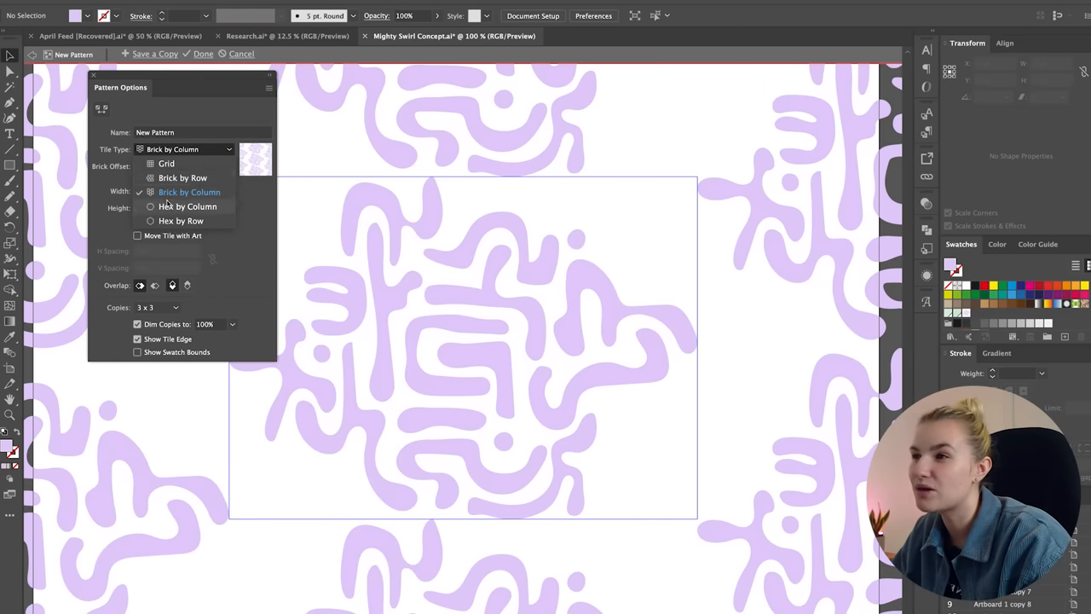
left_click(187, 207)
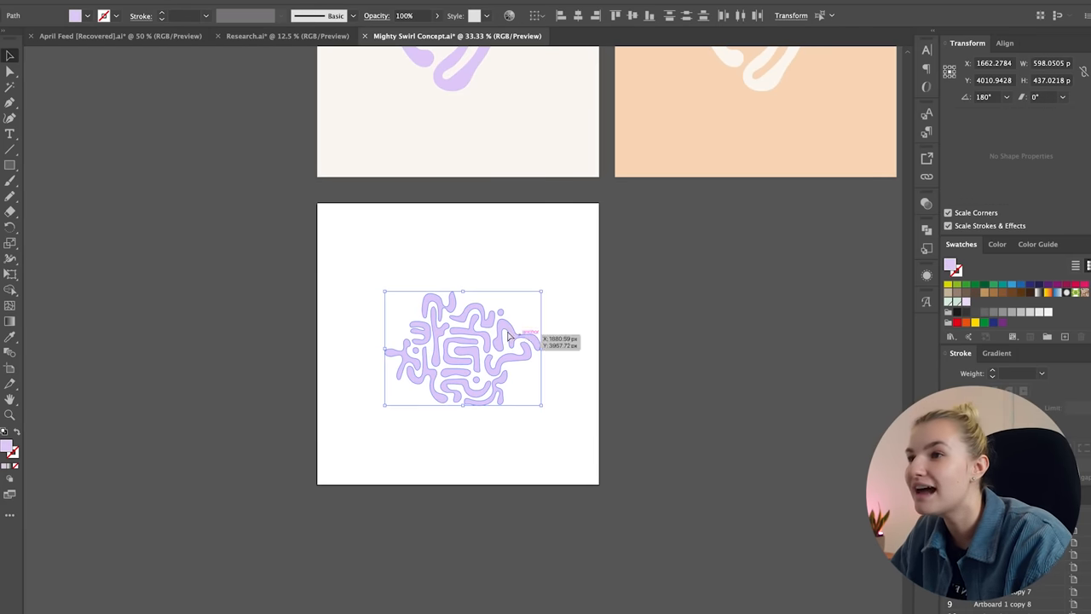
Move the squiggles aside and cover the artboard with a 1080×1080 off-white square.
left_click_drag(463, 348, 115, 188)
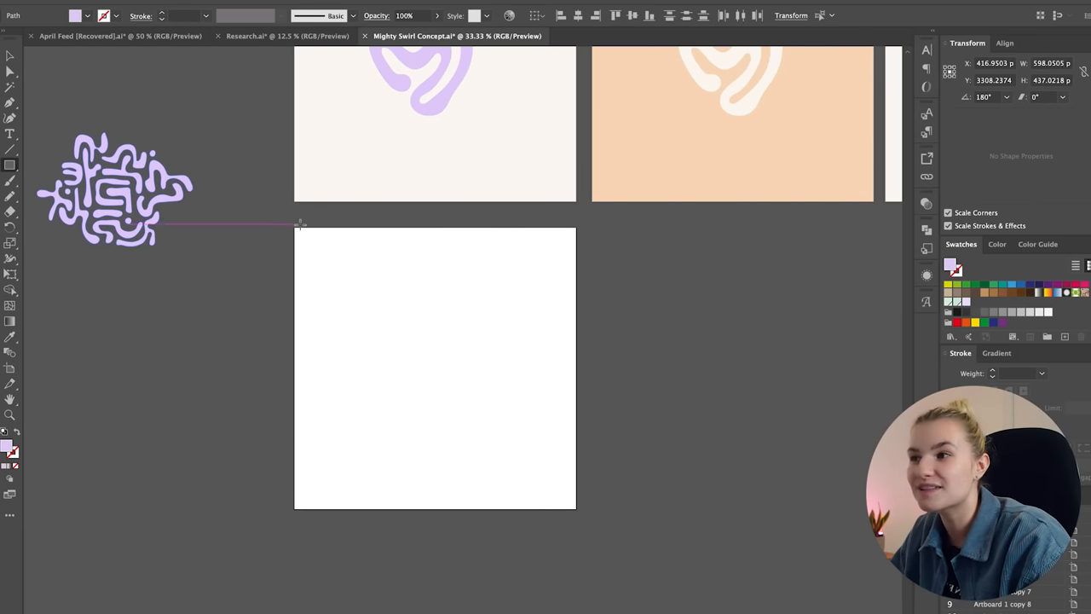
left_click_drag(294, 230, 576, 511)
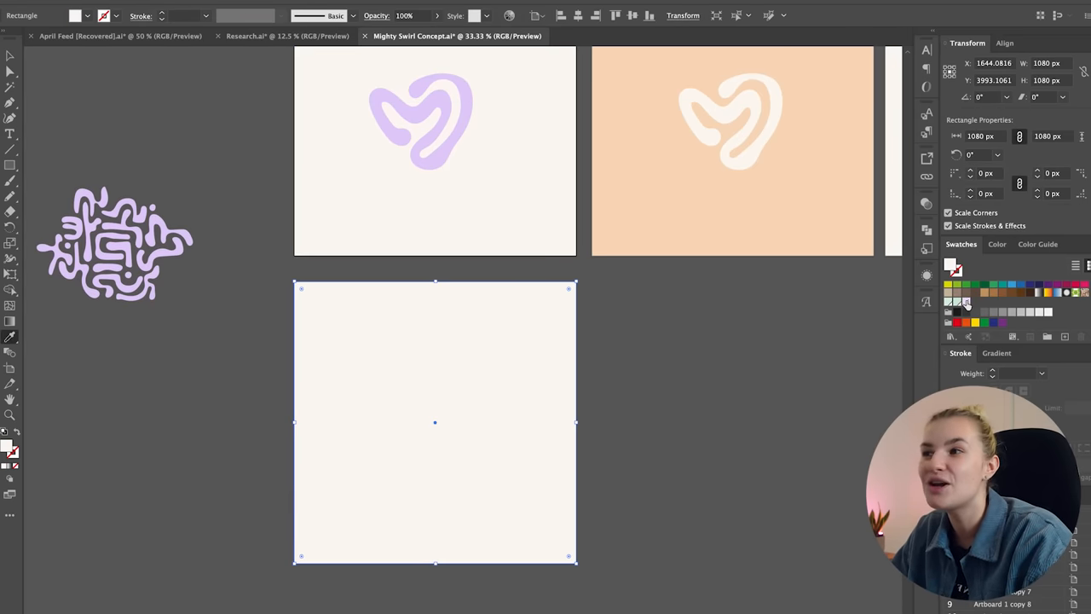
left_click(966, 302)
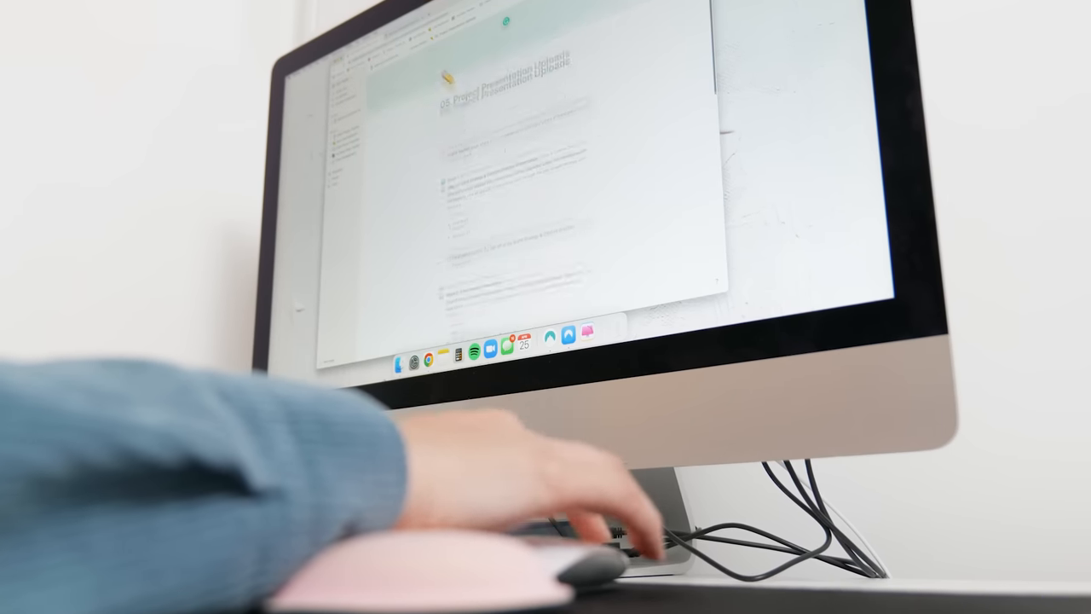
scroll("down", 3)
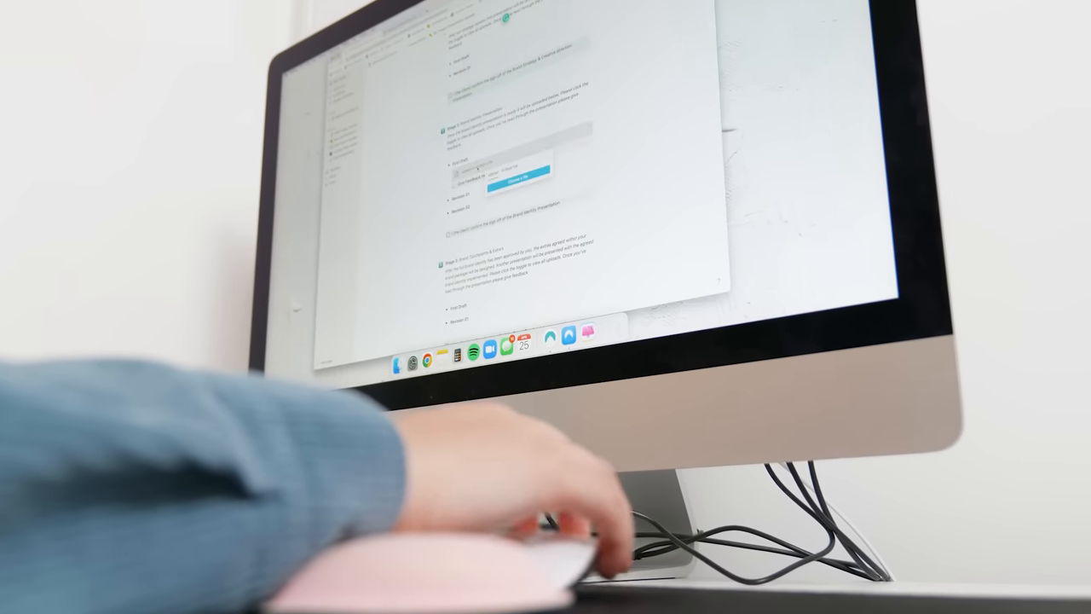